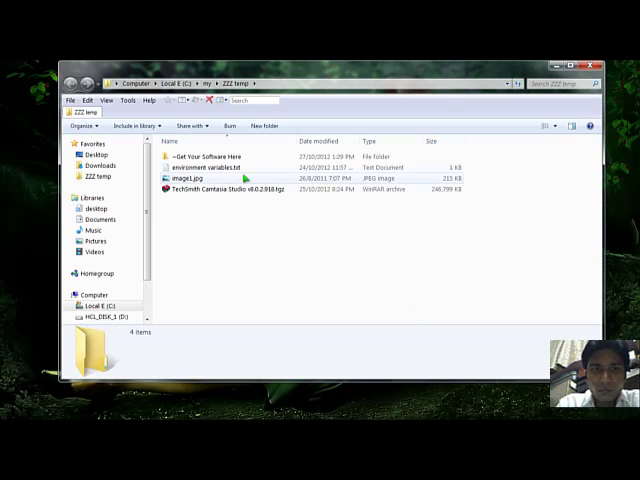
Open image1.jpg in Windows Photo Viewer and make it the desktop background.
left_click(190, 178)
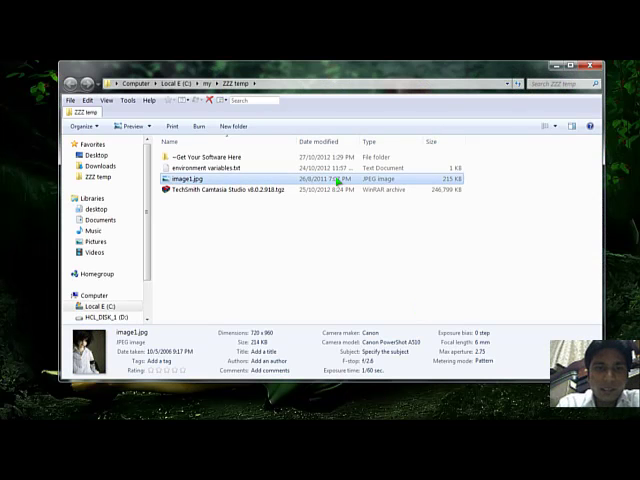
double_click(182, 178)
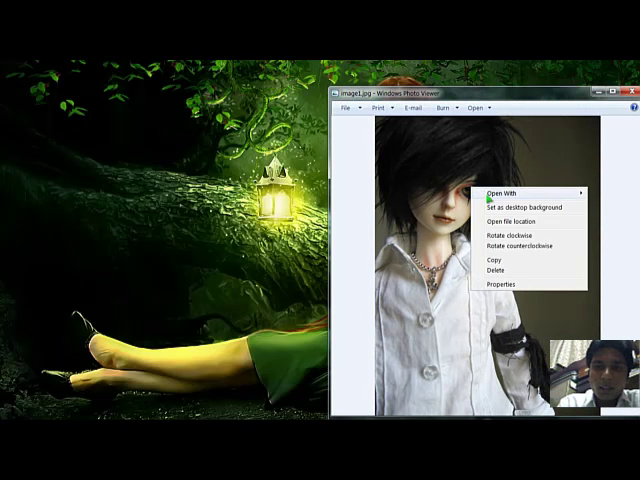
left_click(530, 195)
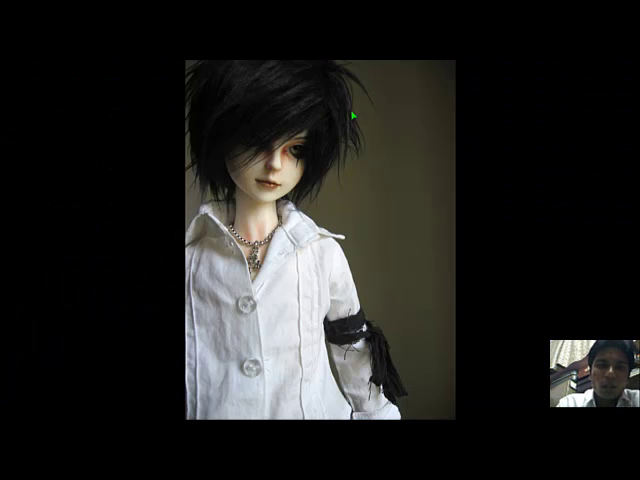
mouse_move(497, 70)
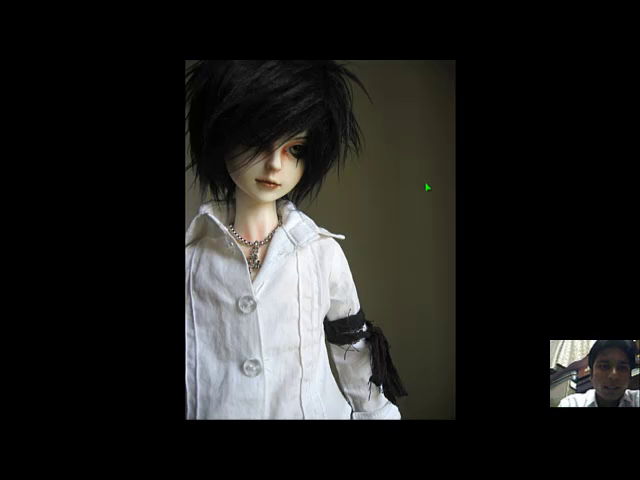
mouse_move(592, 97)
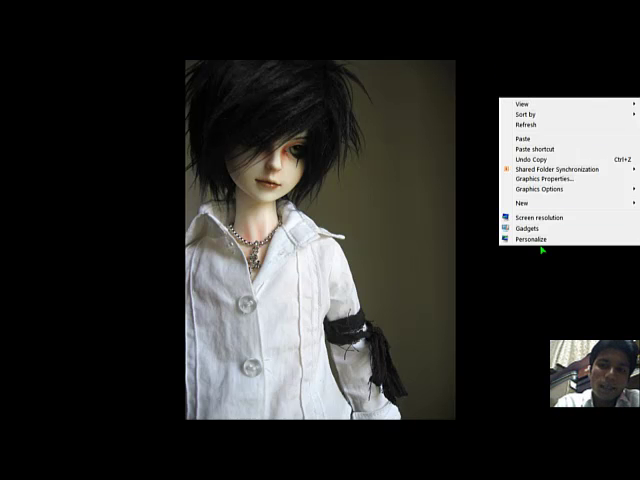
Open Personalization's Desktop Background page and set Picture position to Center.
left_click(546, 239)
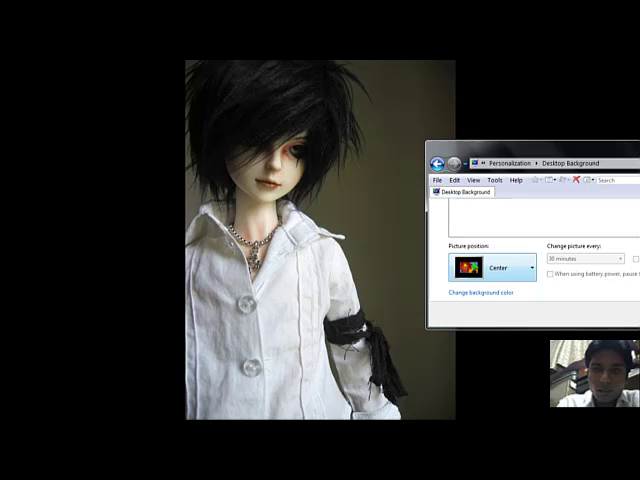
left_click(492, 268)
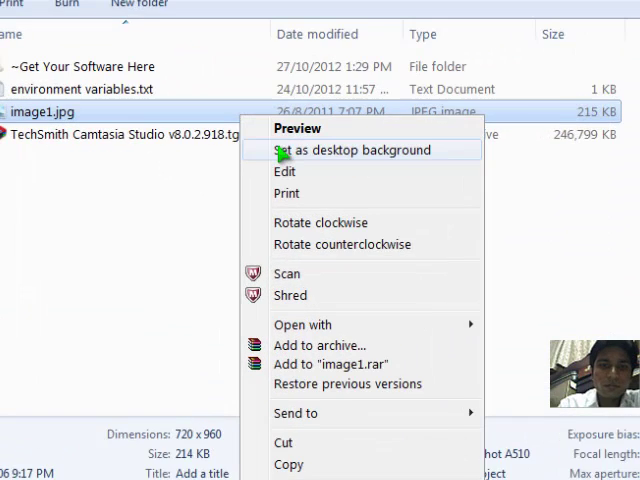
mouse_move(285, 170)
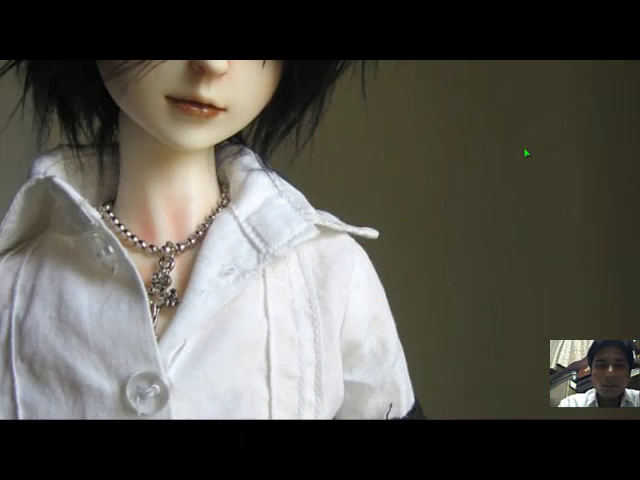
Open Screen resolution from the desktop context menu to check the display size.
right_click(520, 155)
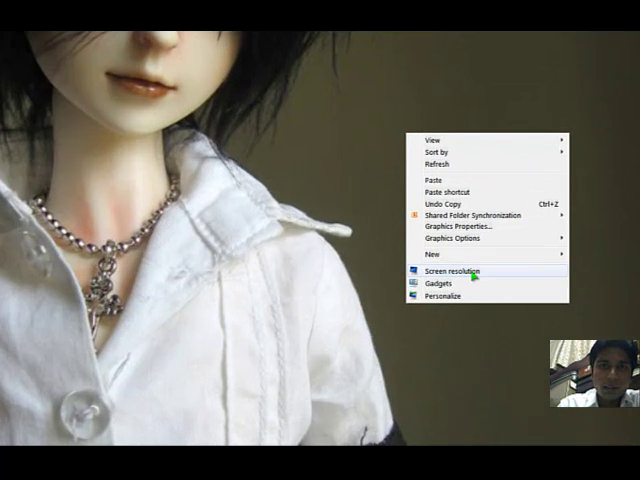
left_click(452, 272)
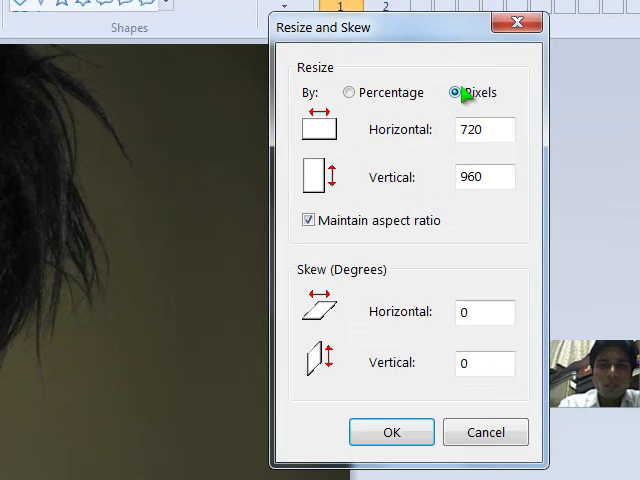
mouse_move(400, 190)
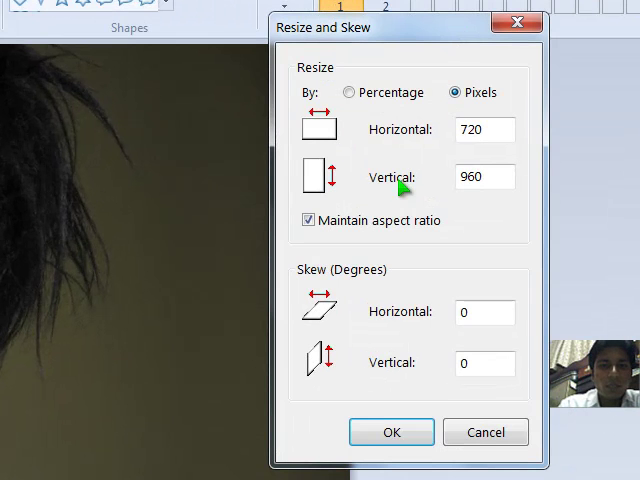
Resize the doll photo to 1366 pixels wide, keeping aspect ratio (1366 × 1821).
left_click(484, 129)
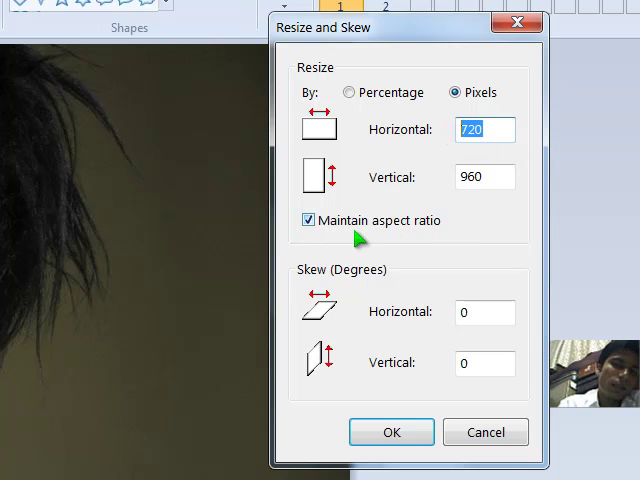
type("1")
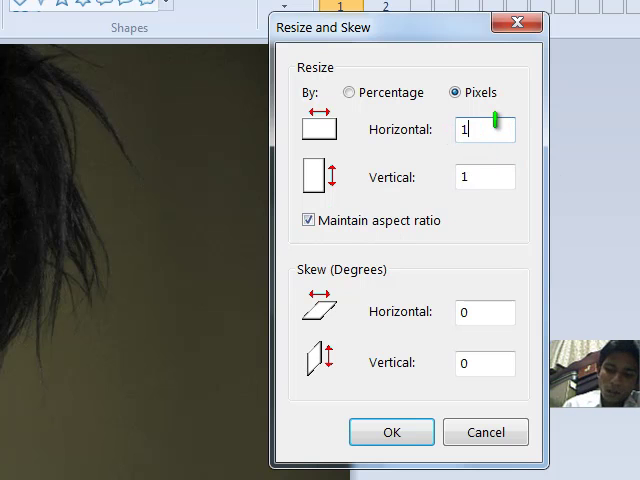
type("366")
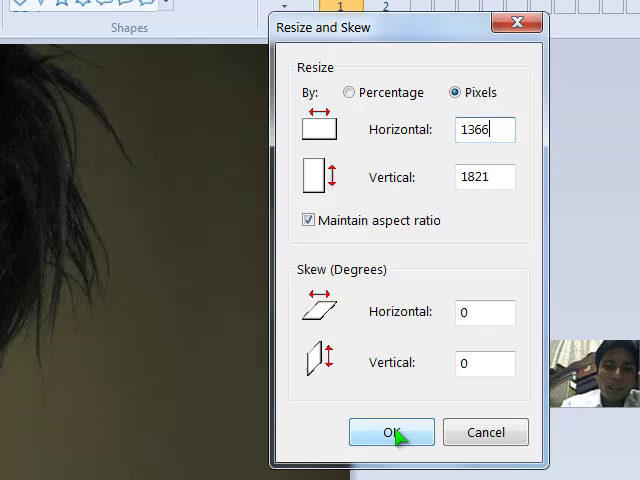
left_click(390, 431)
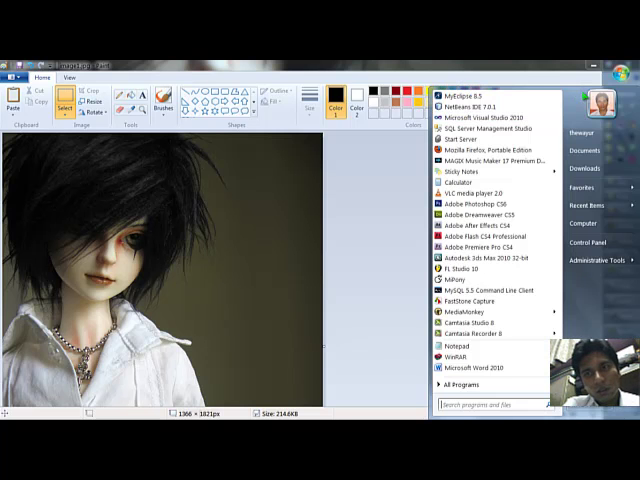
Search the Start menu for 'pain' to launch a new Paint window.
type("pain")
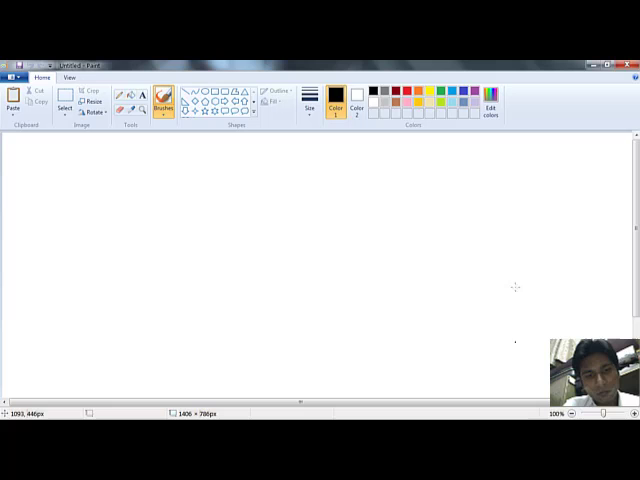
mouse_move(240, 180)
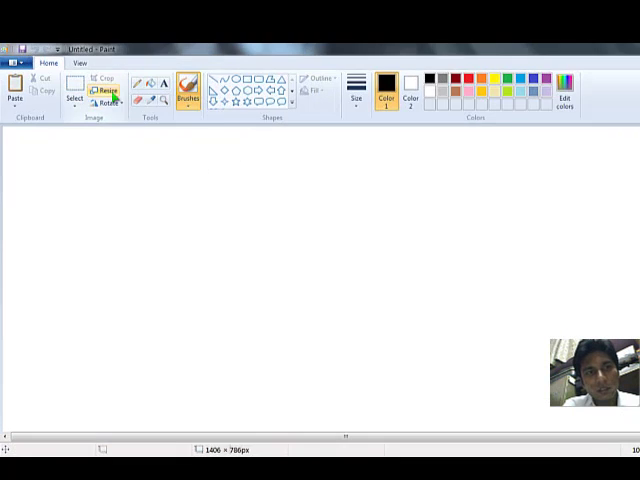
Resize the blank canvas in pixels to 1380 × 780 with aspect ratio unlocked.
left_click(103, 91)
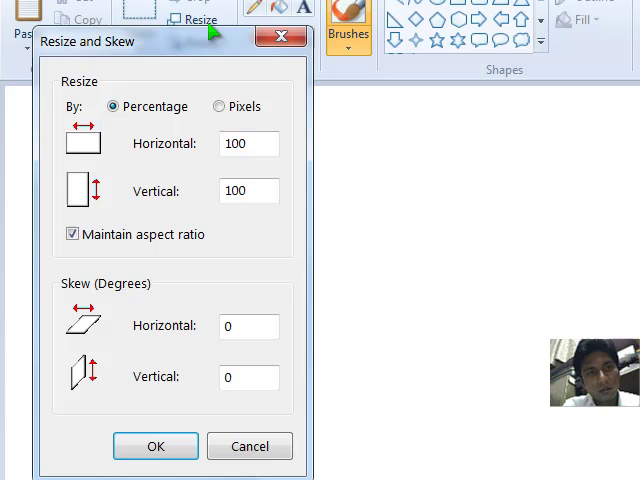
left_click(225, 106)
type("1")
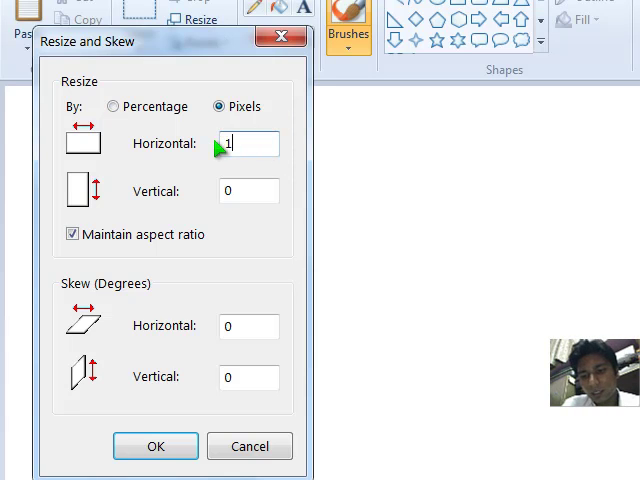
type("380")
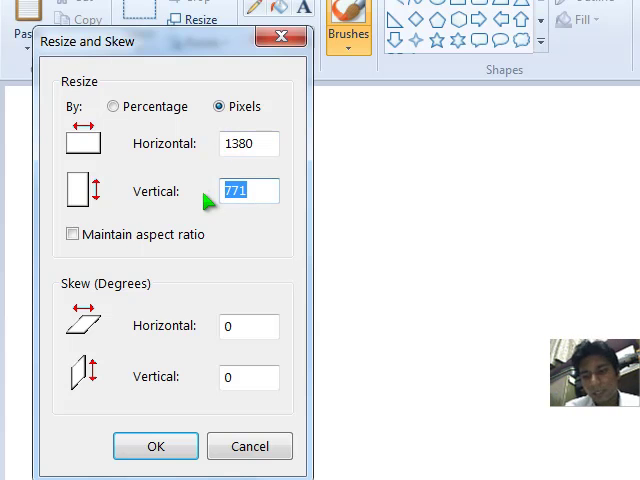
type("1")
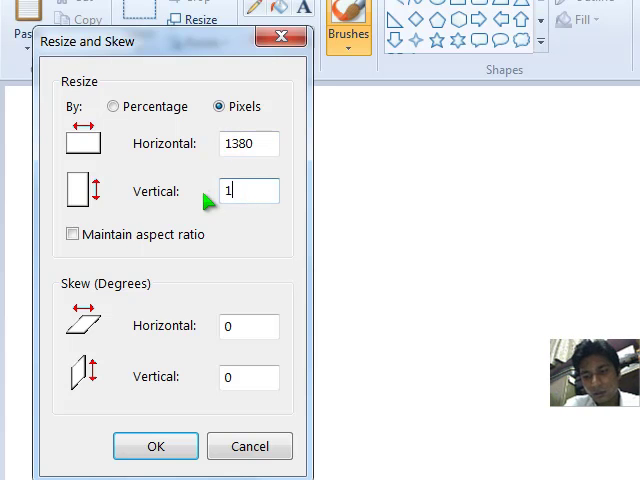
type("80")
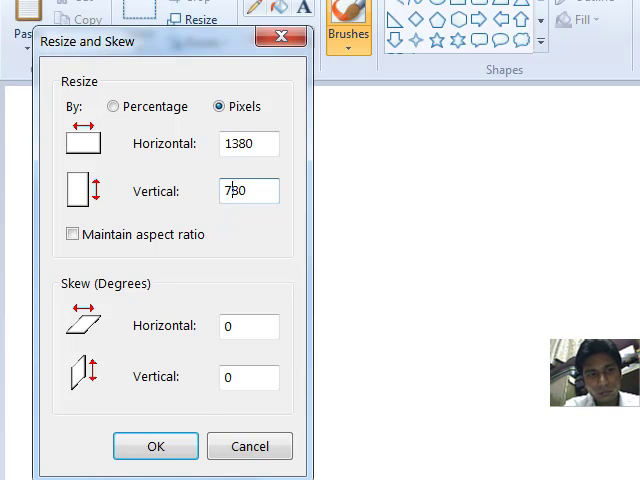
left_click(155, 446)
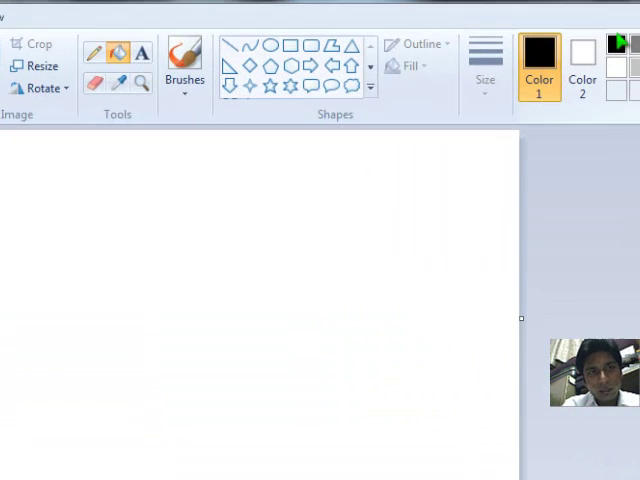
mouse_move(120, 52)
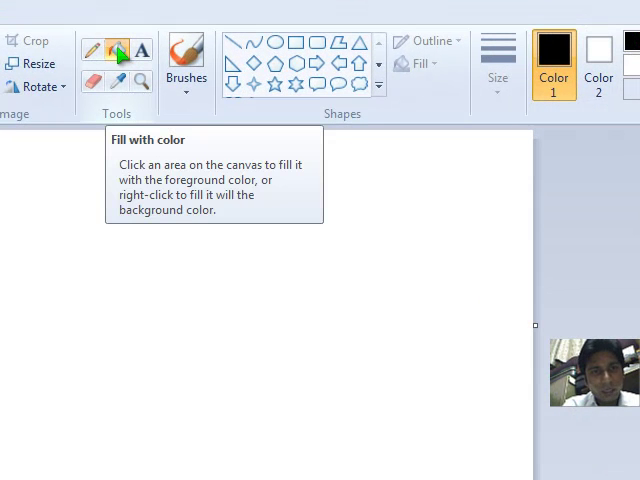
Select the Fill with color bucket tool with black as Color 1.
left_click(317, 235)
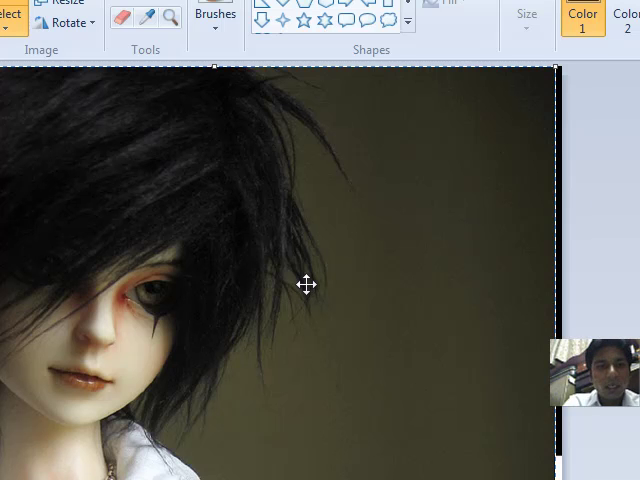
mouse_move(375, 280)
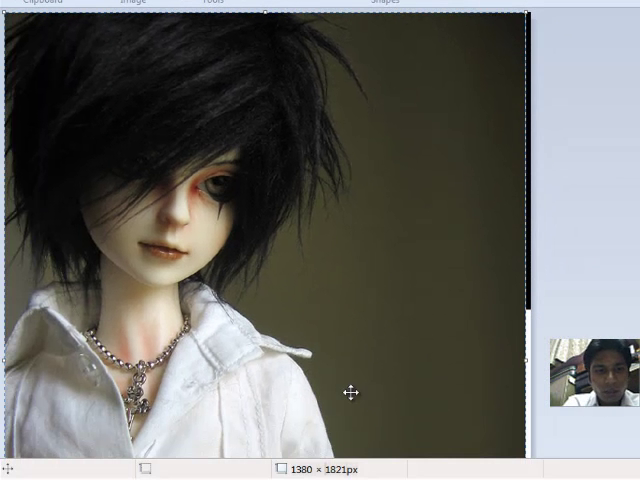
mouse_move(177, 420)
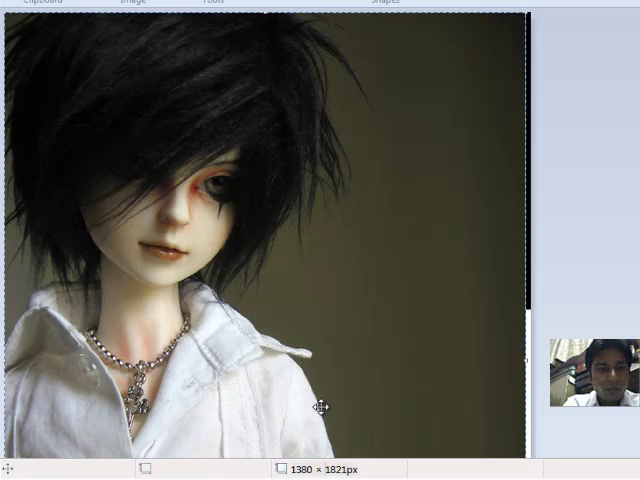
Scroll down the canvas to check the pasted doll photo's position.
scroll("down", 3)
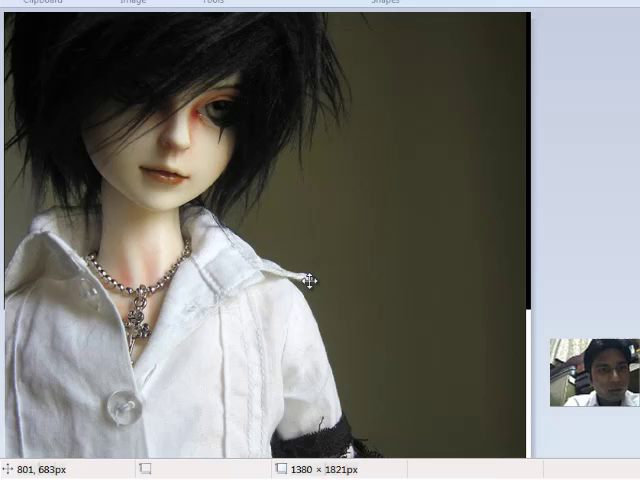
scroll("down", 3)
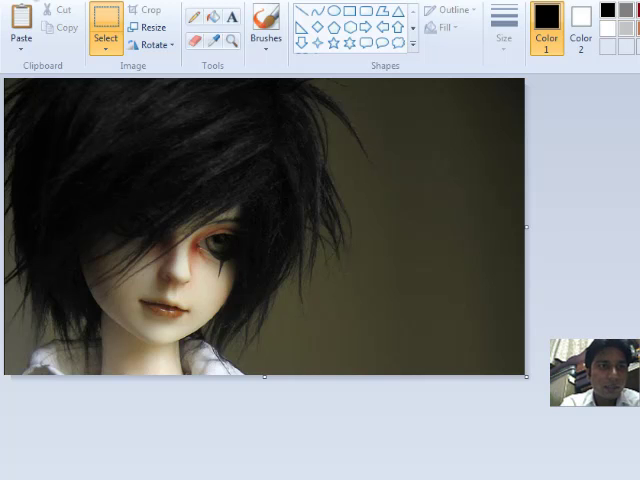
Choose Save as JPEG picture and save it into the images folder.
left_click(52, 123)
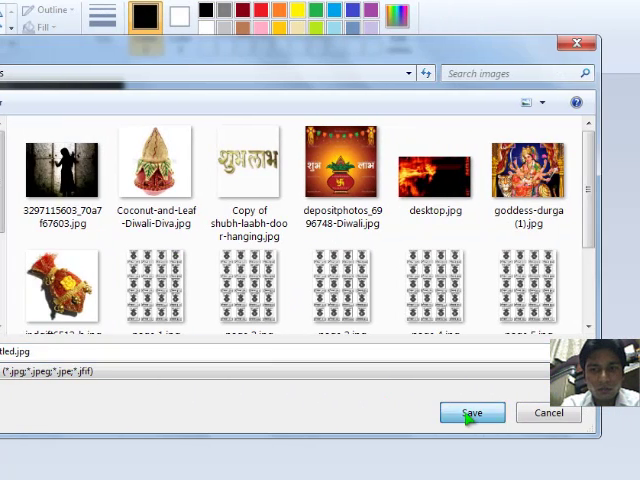
left_click(471, 413)
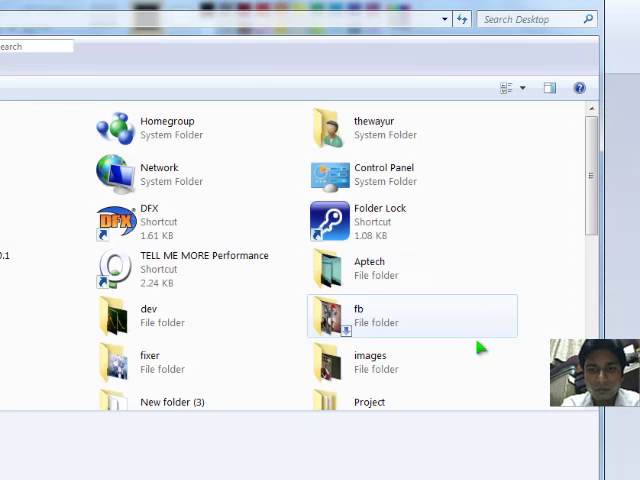
Set Untitled.jpg from the images folder as wallpaper and minimise the Explorer window.
double_click(370, 362)
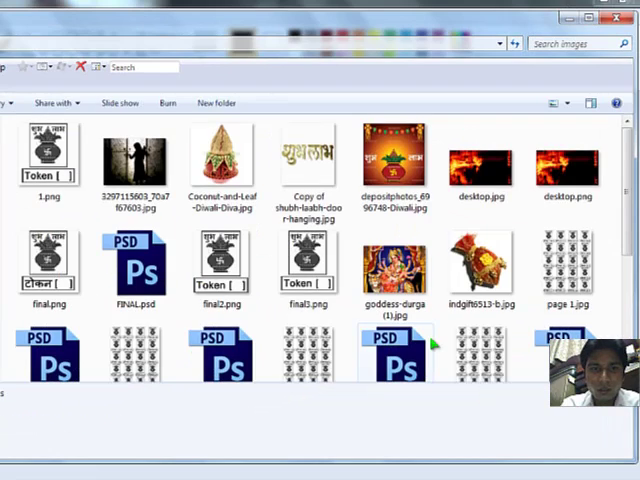
scroll("down", 3)
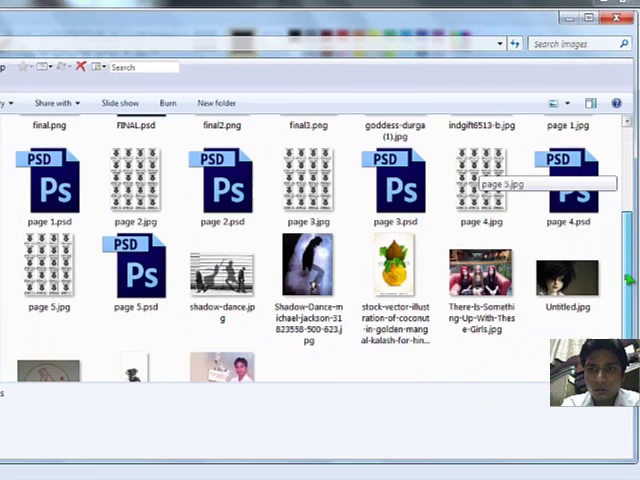
scroll("down", 3)
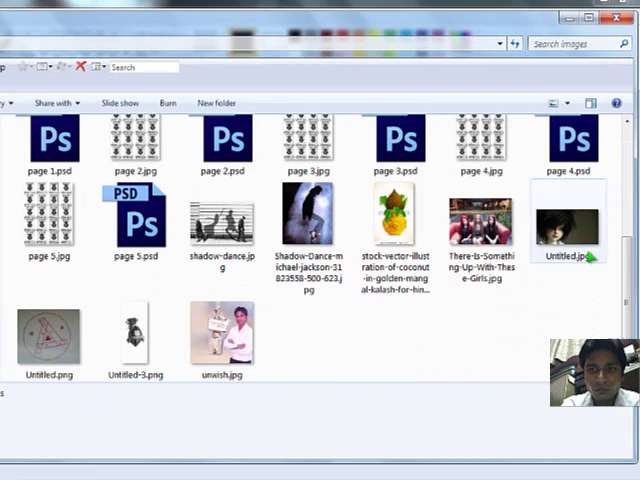
left_click(570, 230)
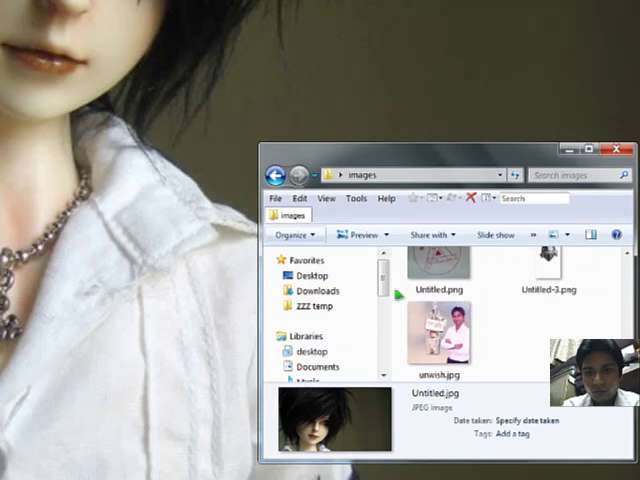
scroll("down", 3)
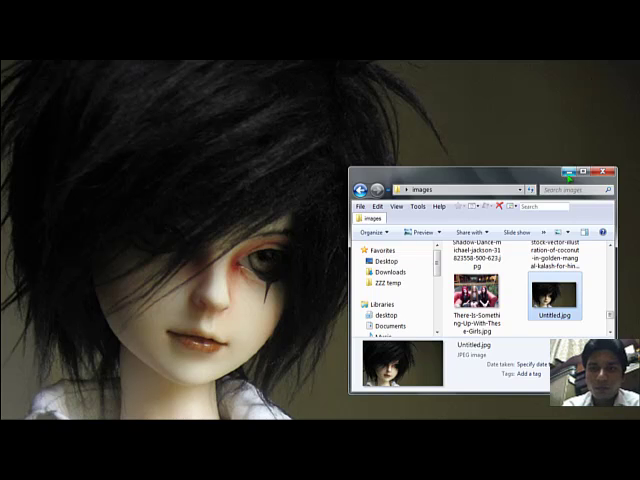
left_click(611, 176)
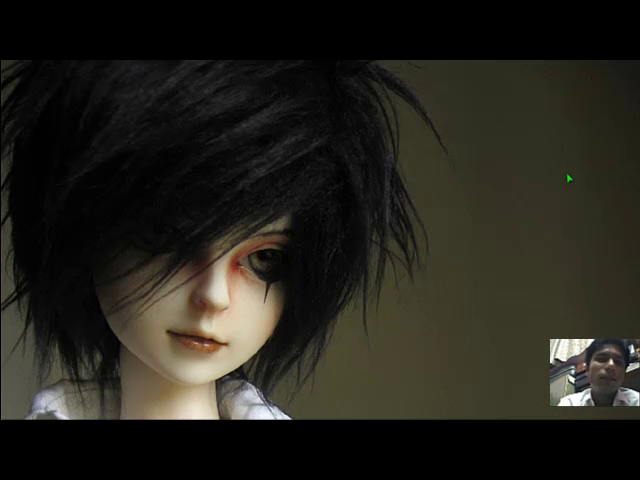